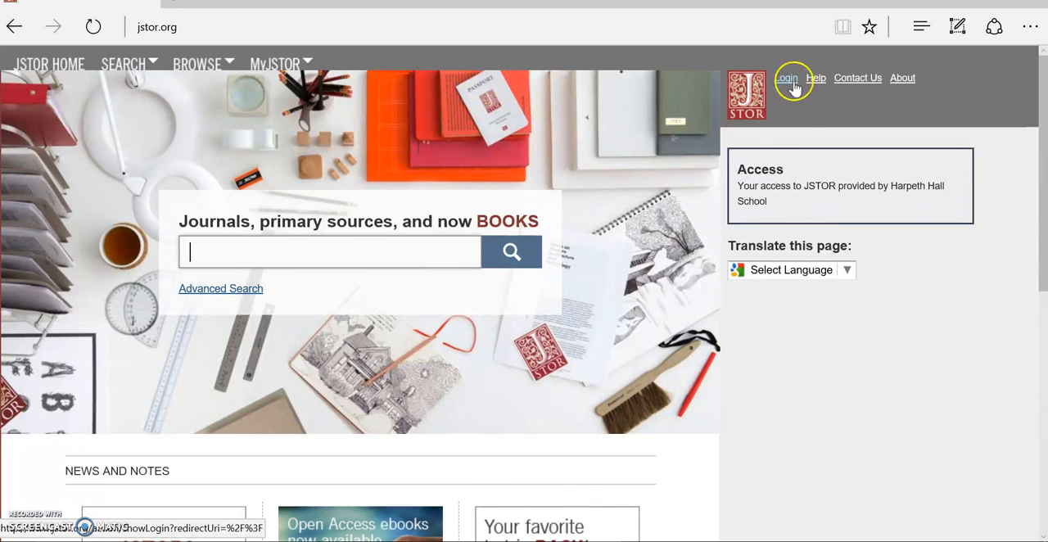
mouse_move(787, 78)
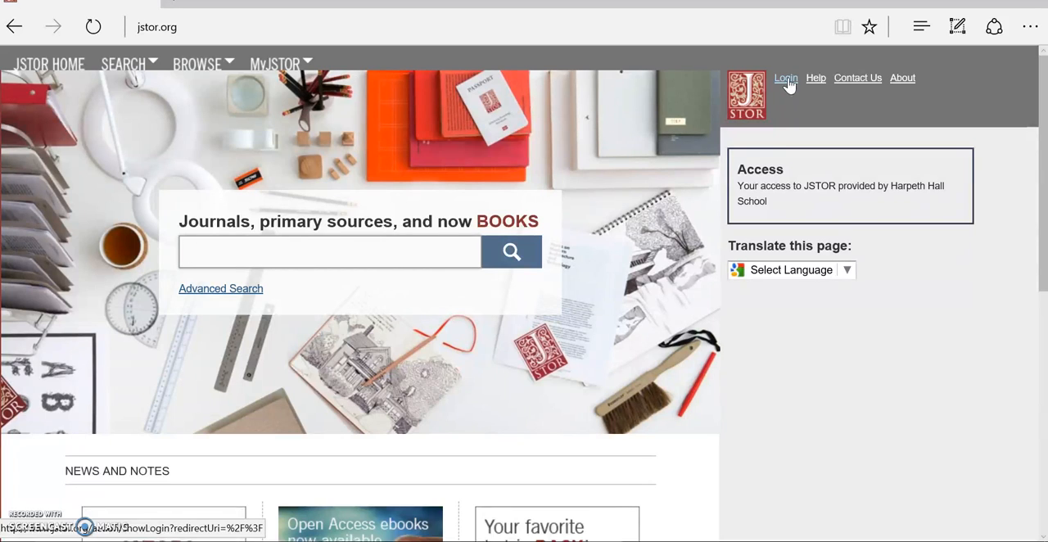
Visit the JSTOR sign-in page, then return to the home page and focus the search box
click(331, 252)
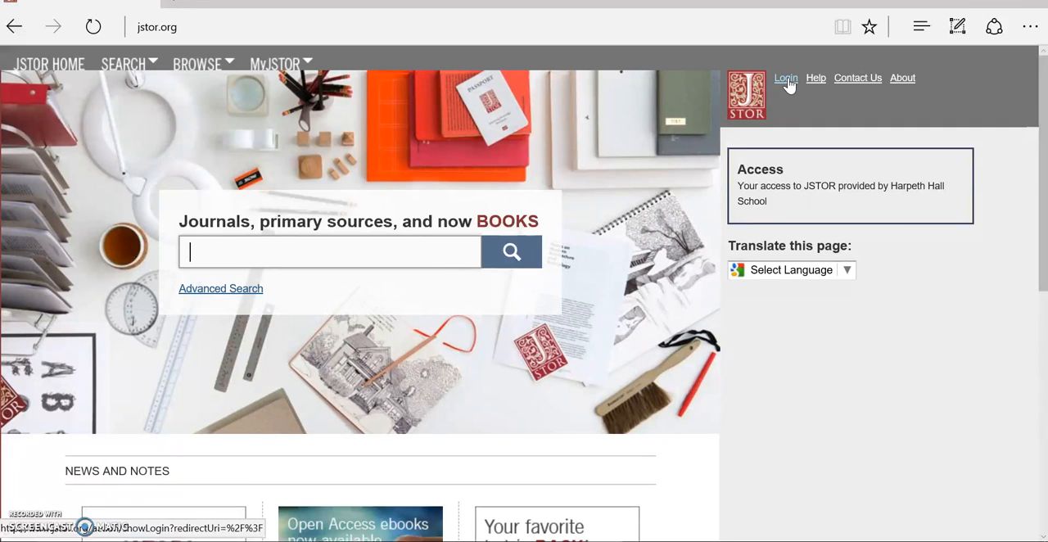
click(785, 79)
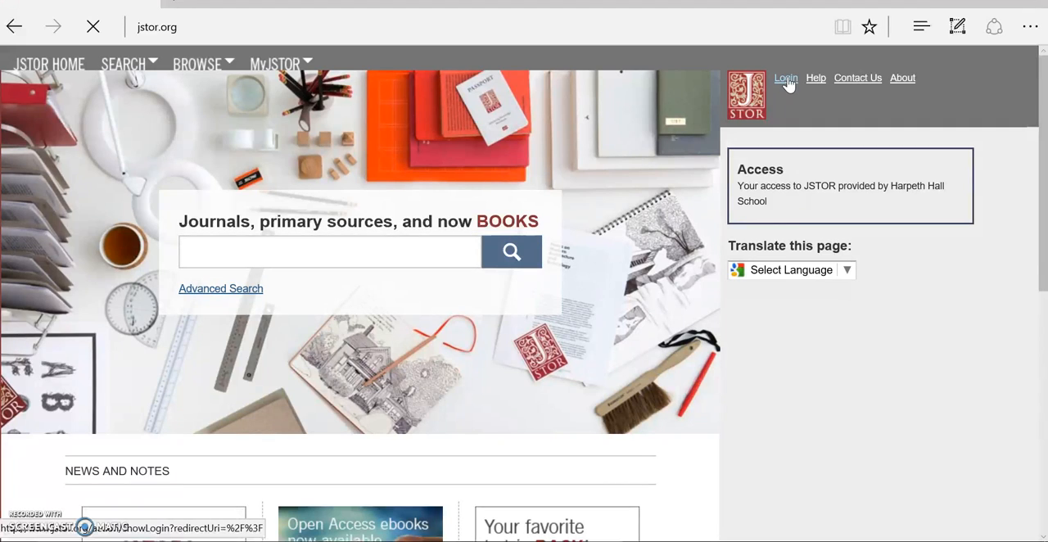
click(784, 79)
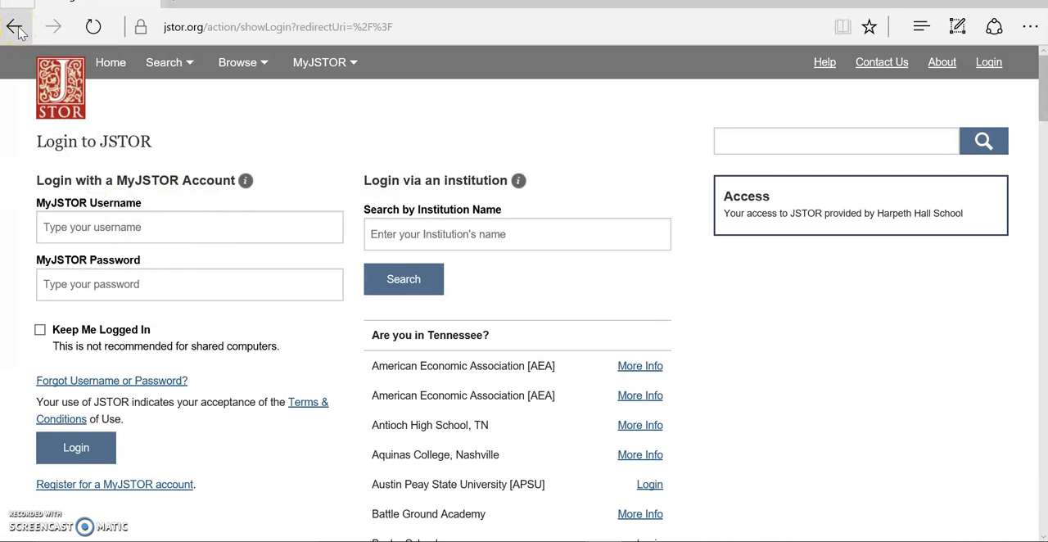
click(15, 27)
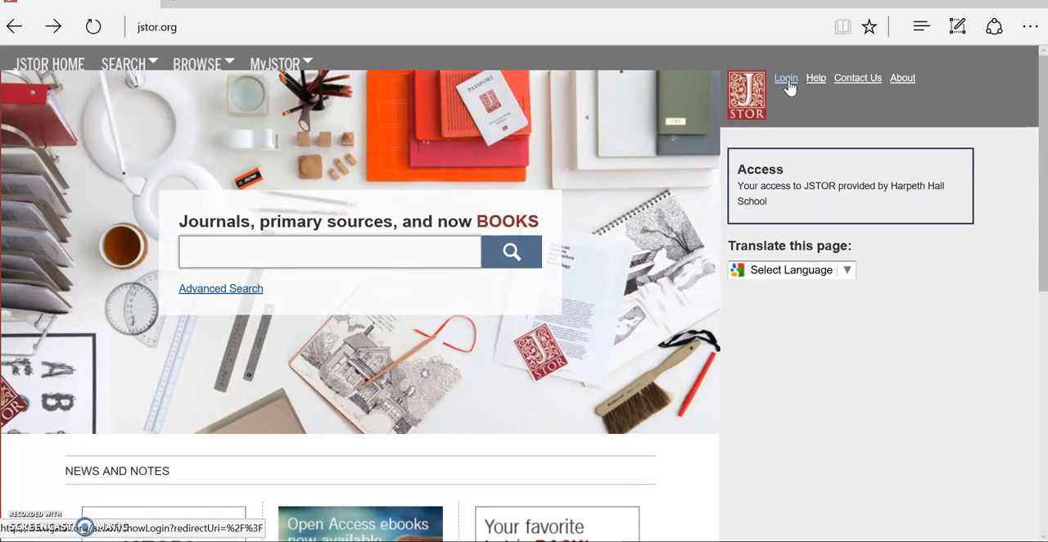
click(331, 252)
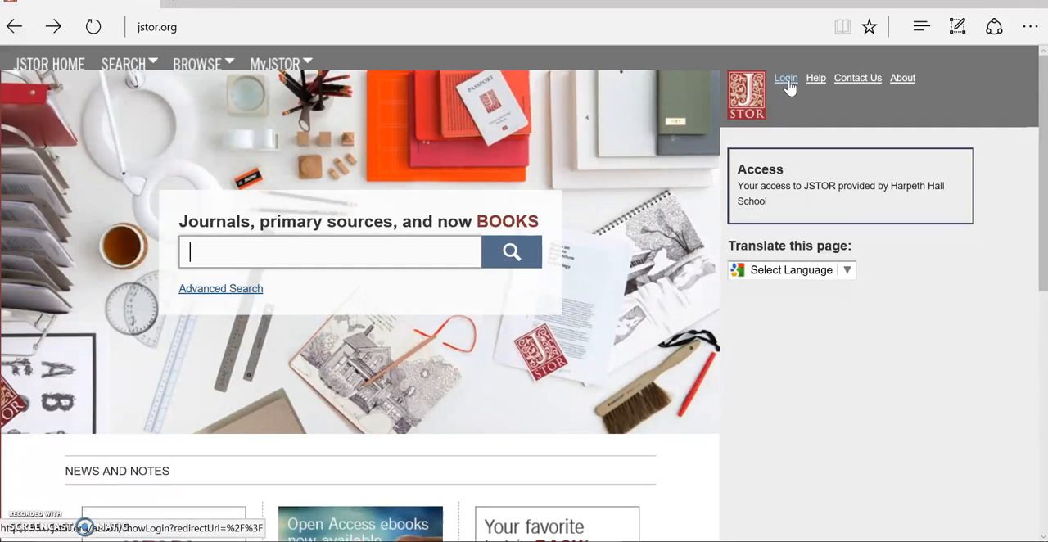
mouse_move(789, 85)
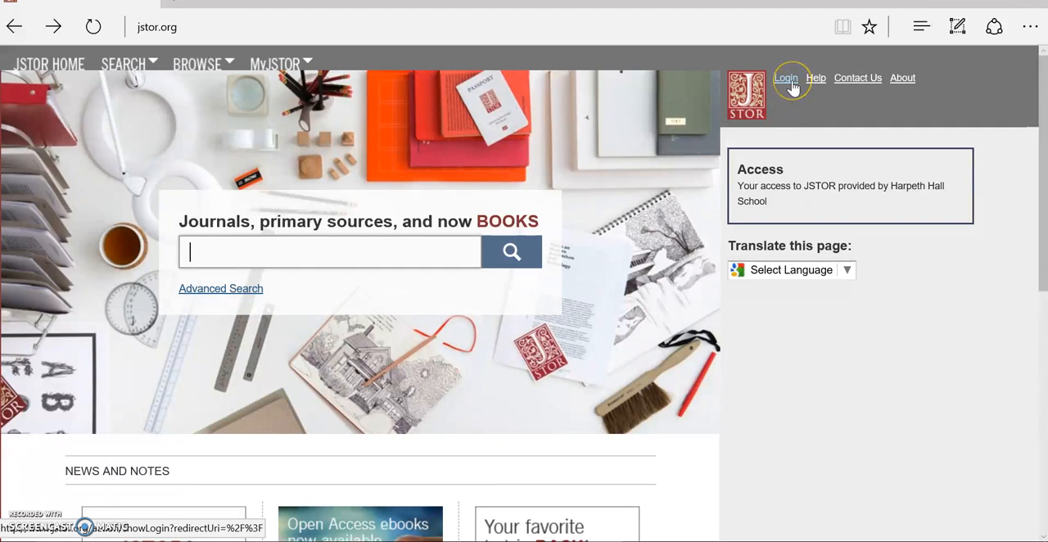
mouse_move(219, 288)
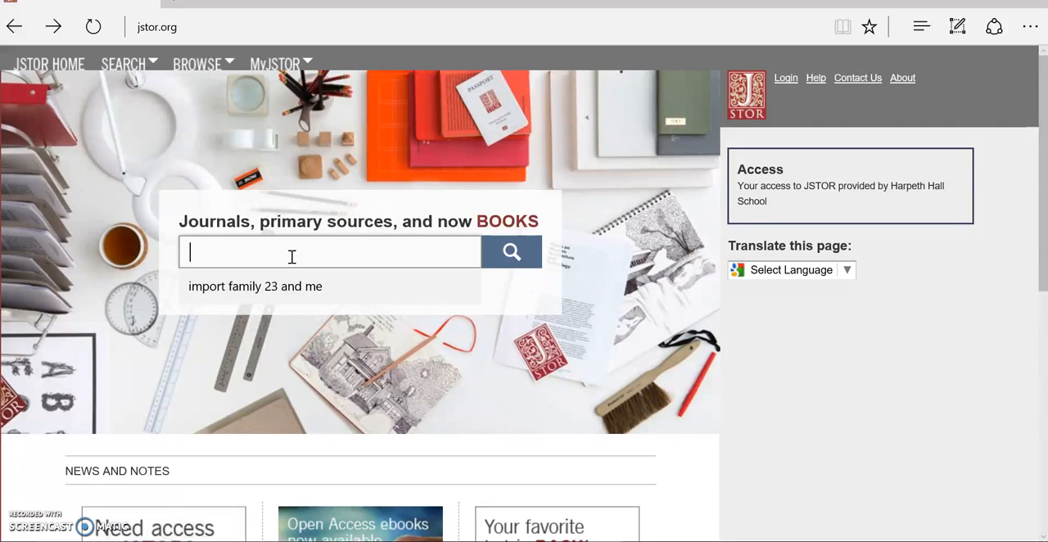
Search JSTOR for never let me go ishiguro from the home page search box
text(never l)
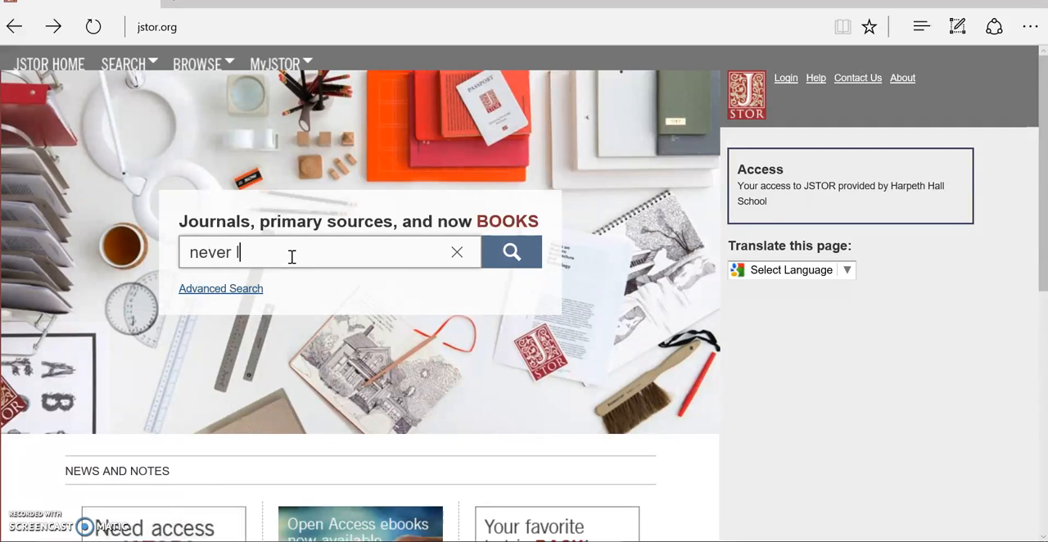
text(let)
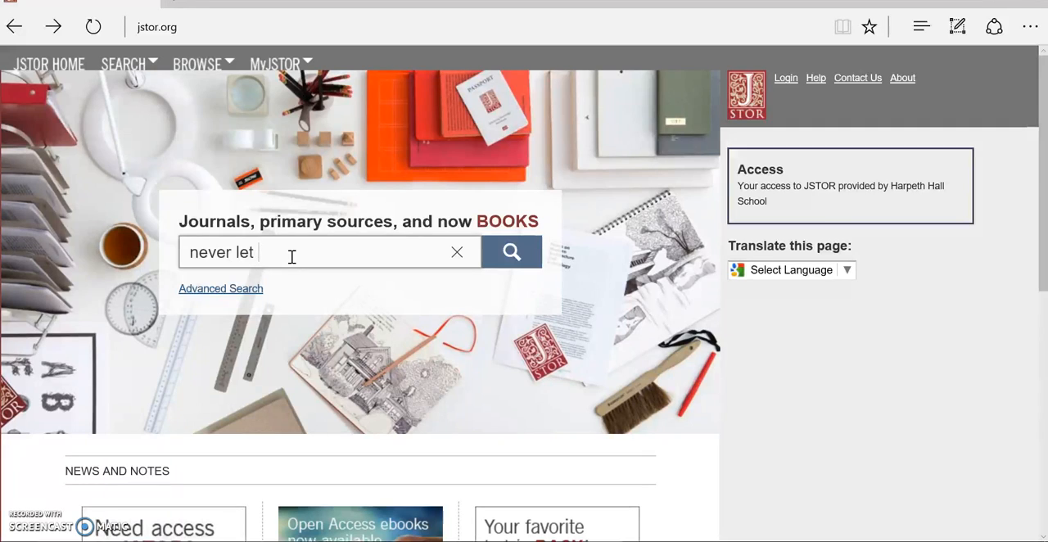
text(go)
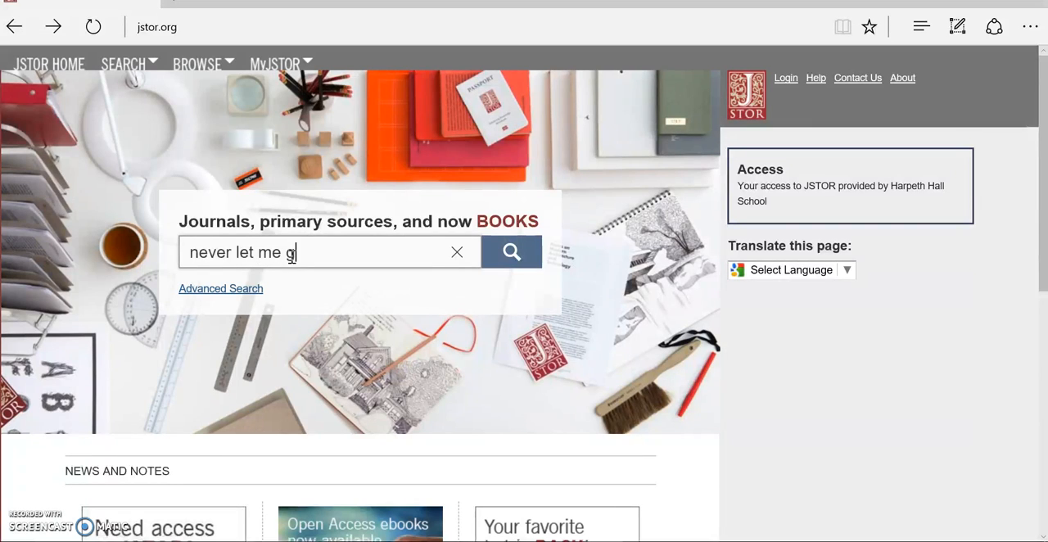
text(o ishigur)
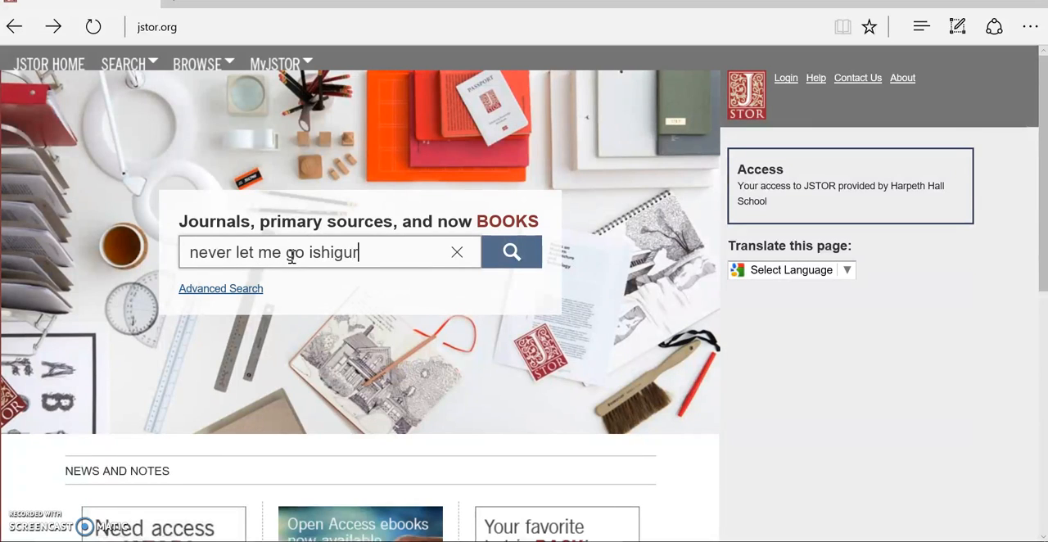
text(o)
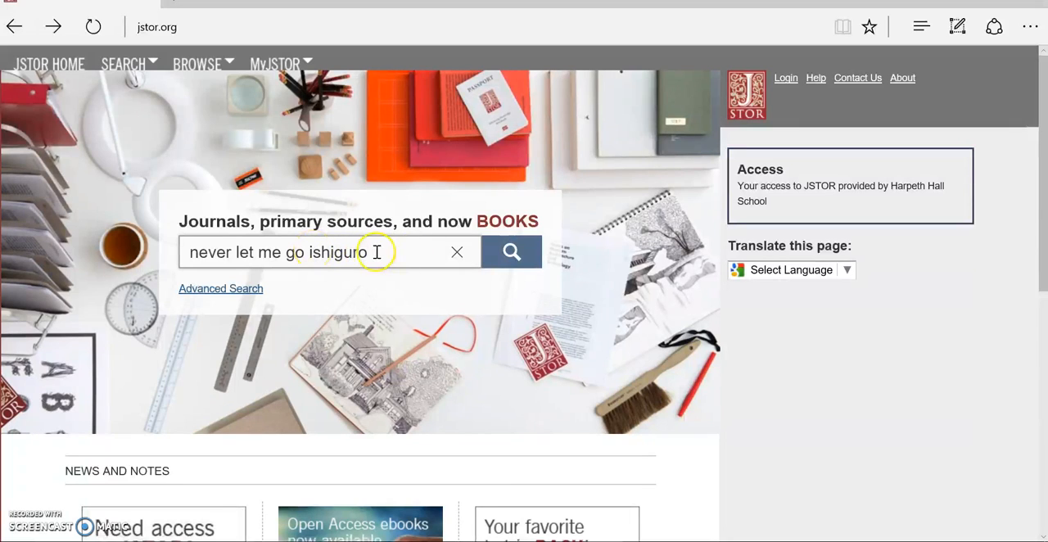
click(511, 252)
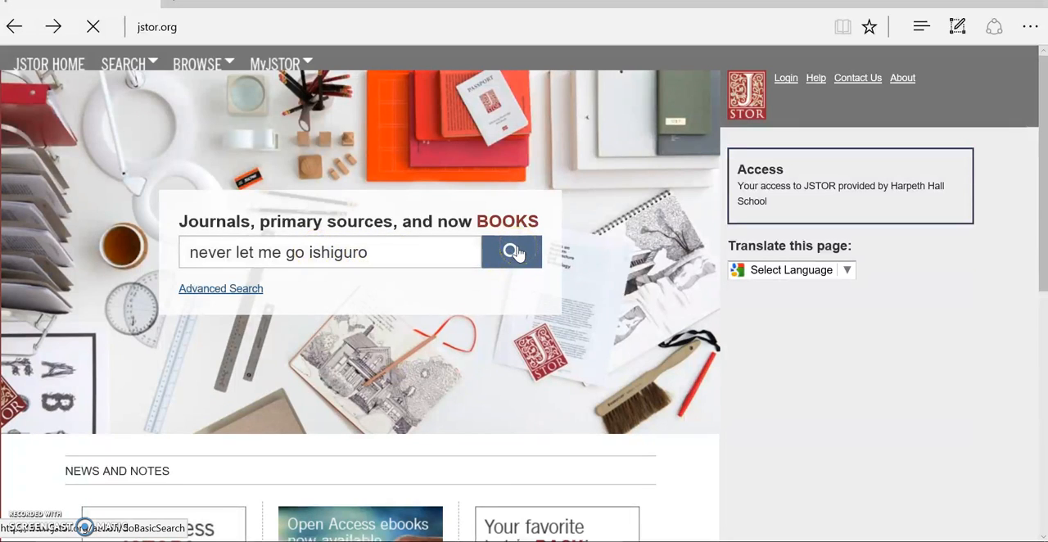
Load the results page and select the 387,787 result count
click(511, 253)
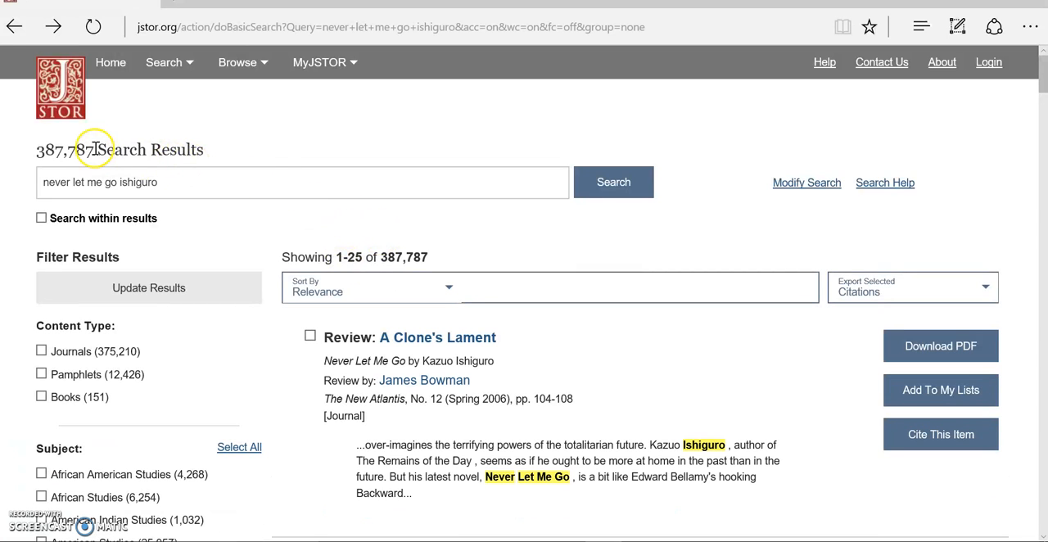
double_click(65, 149)
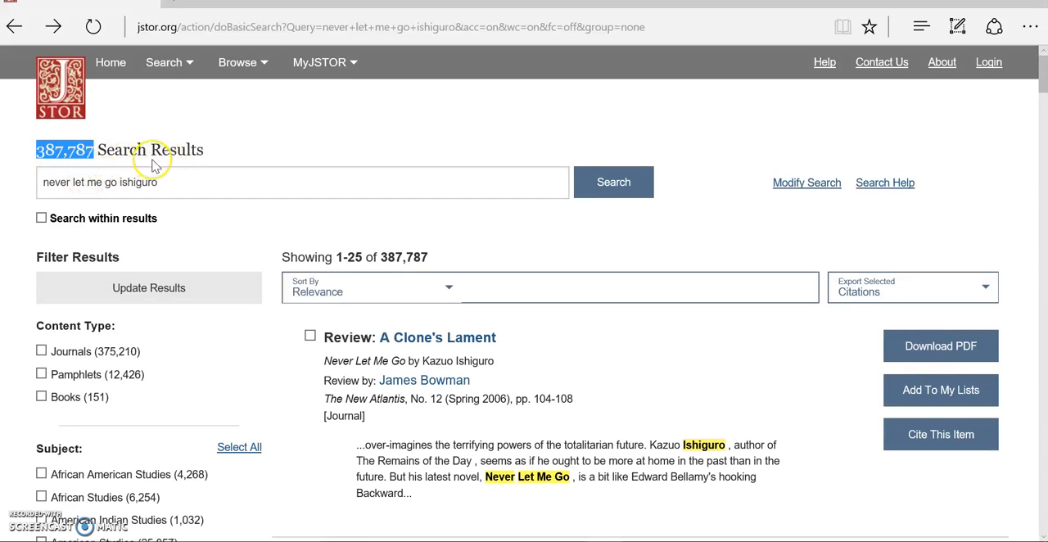
mouse_move(364, 236)
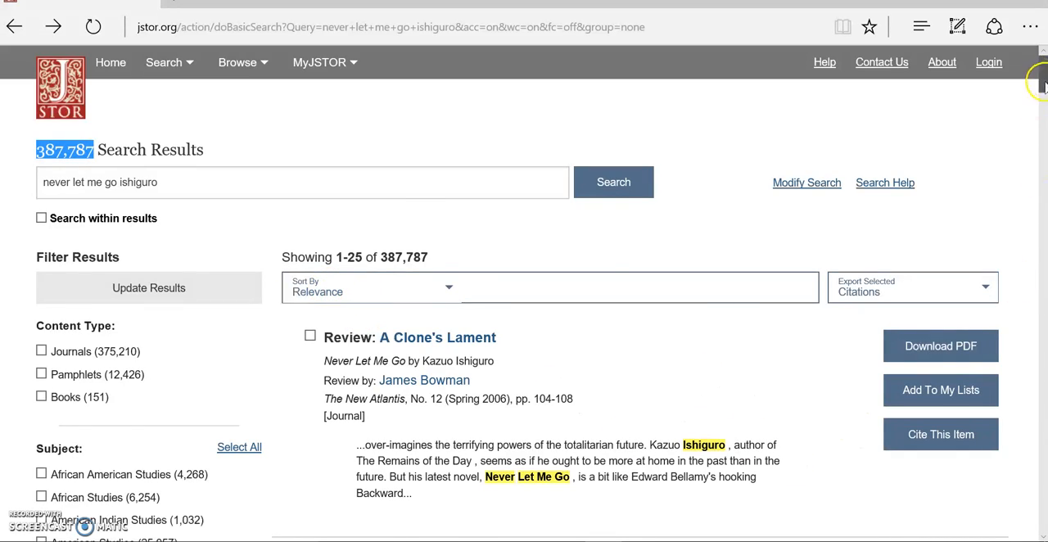
scroll(down, 3)
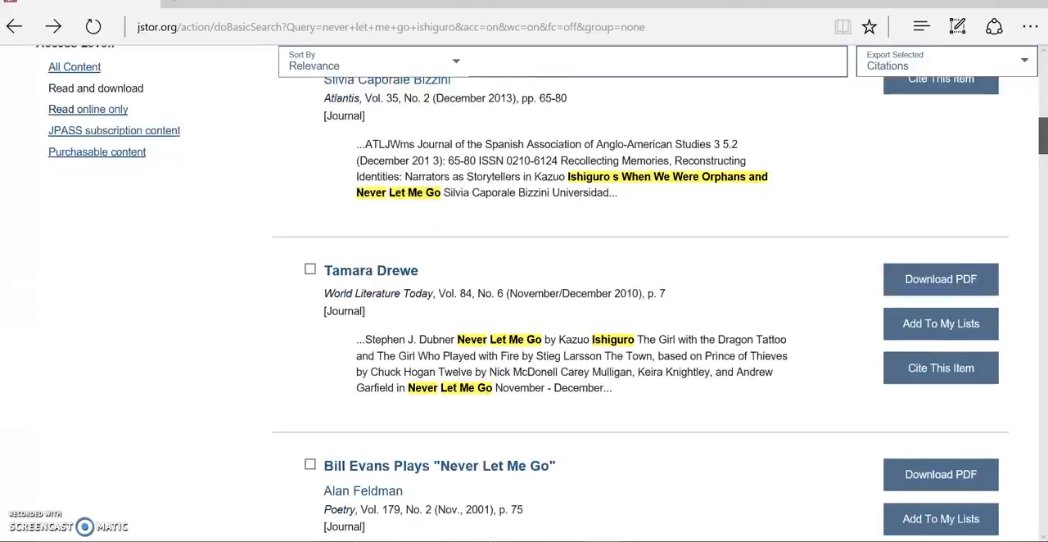
scroll(down, 3)
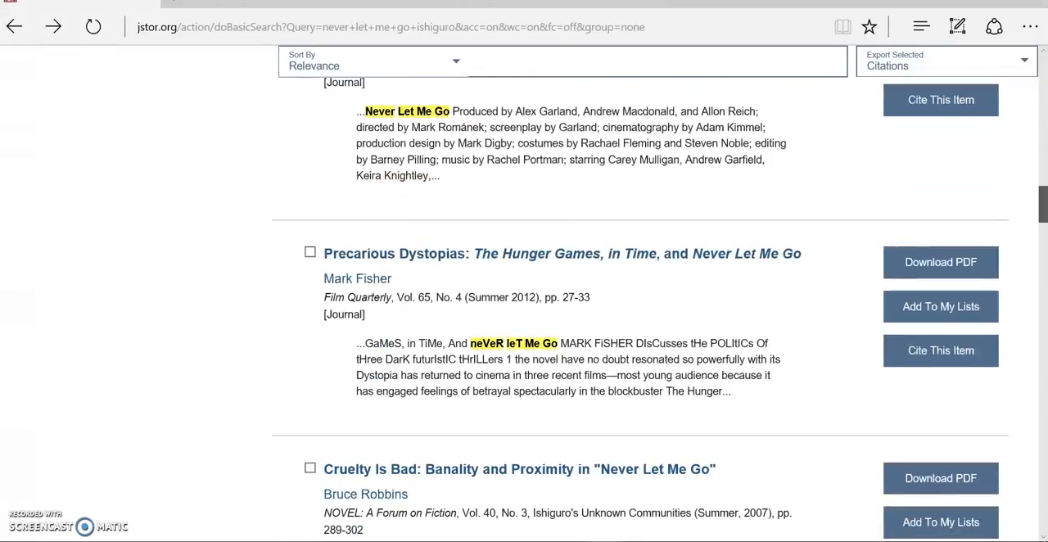
scroll(down, 3)
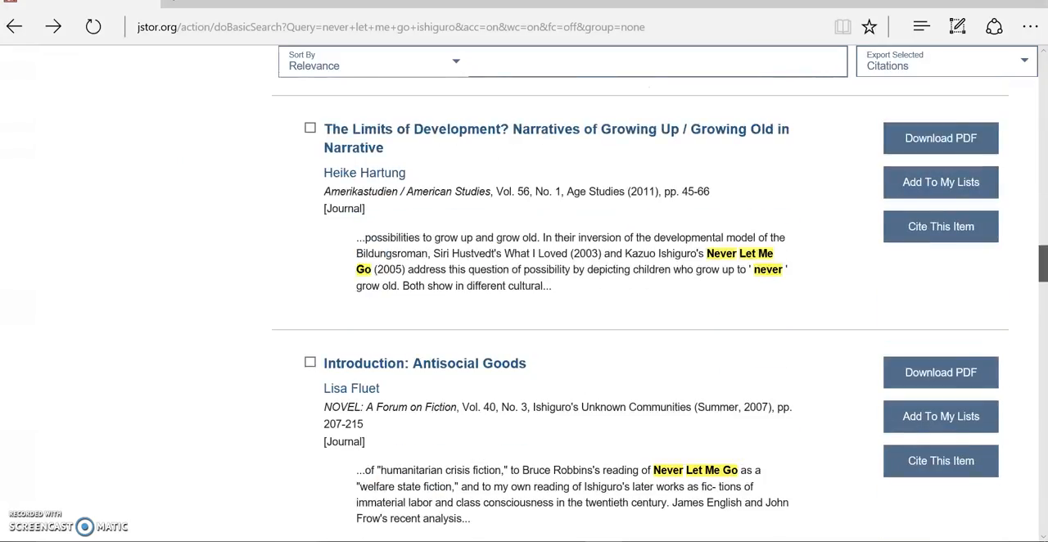
scroll(down, 3)
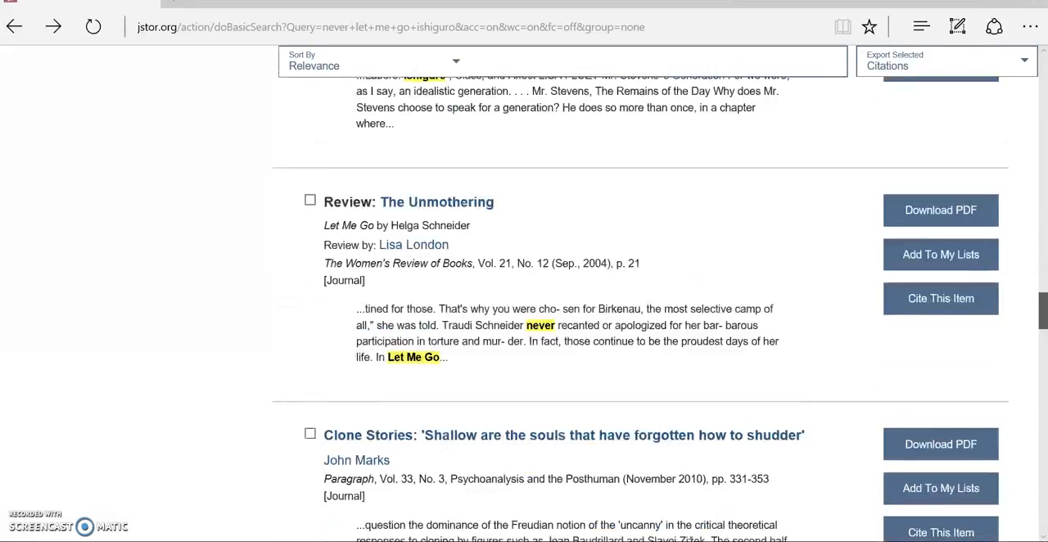
scroll(down, 3)
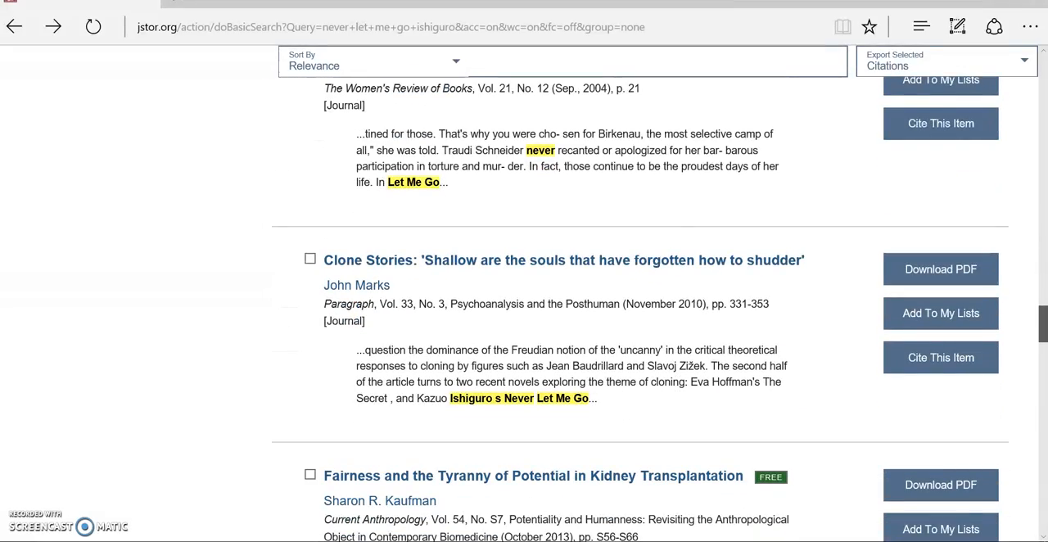
scroll(up, 3)
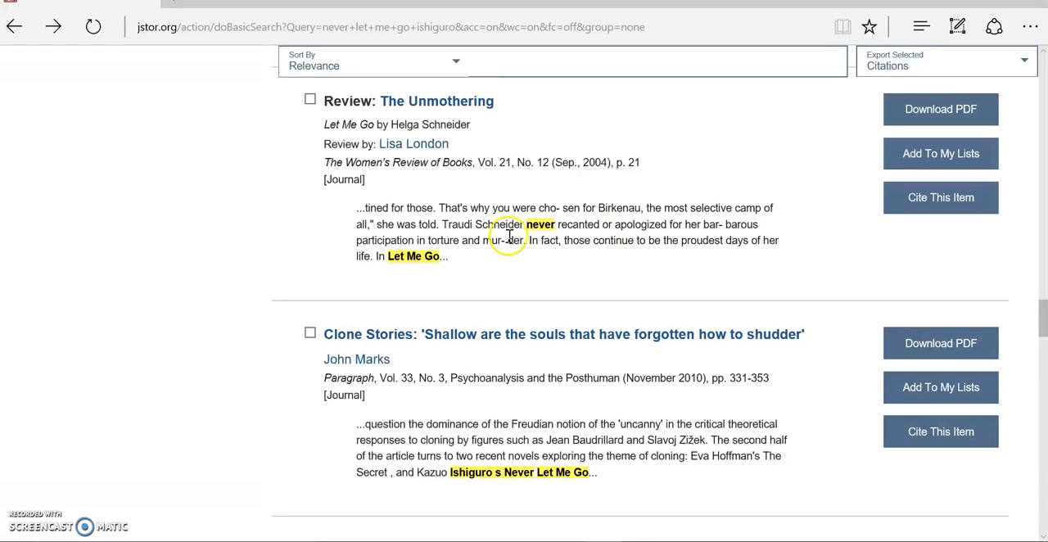
mouse_move(530, 226)
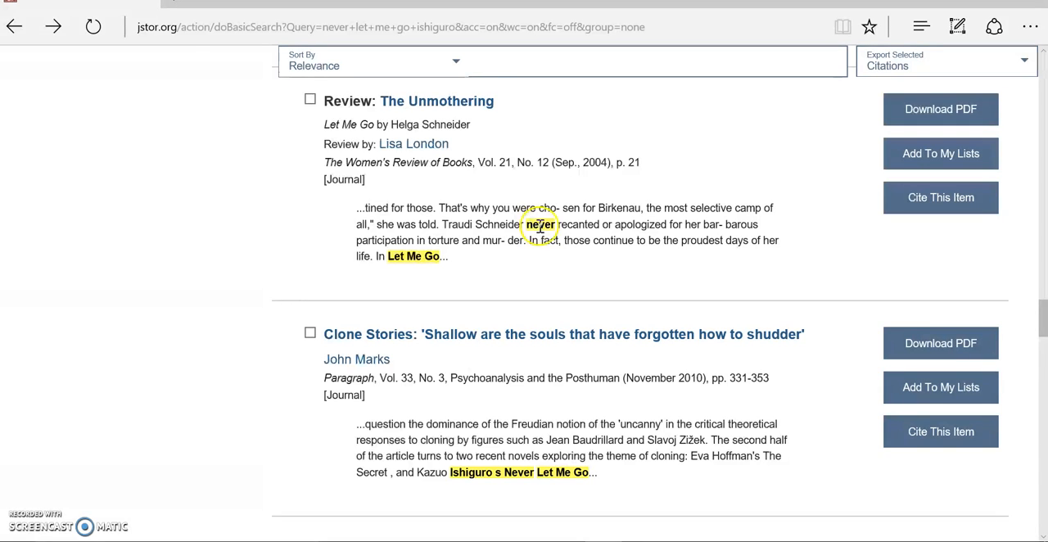
mouse_move(1038, 336)
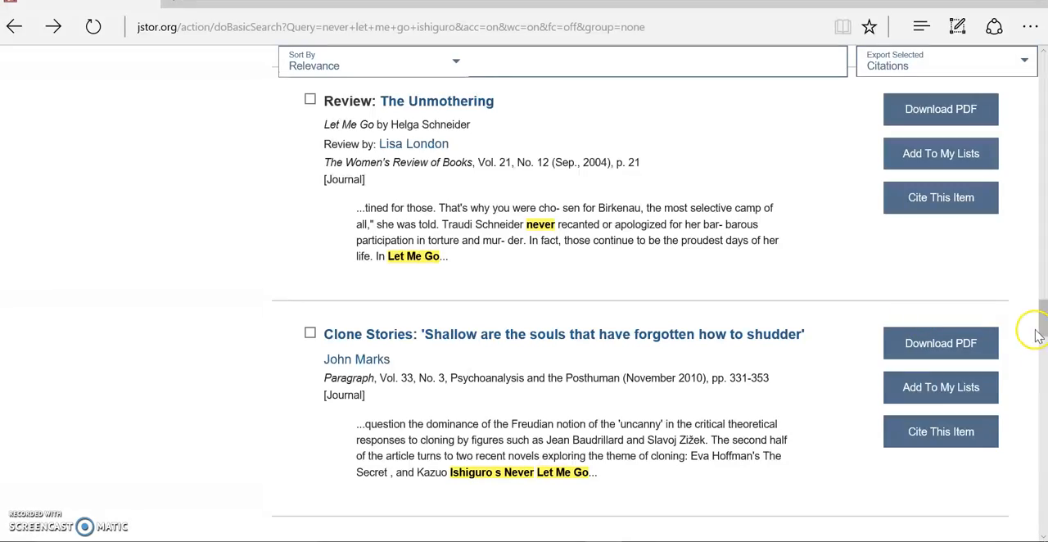
scroll(down, 3)
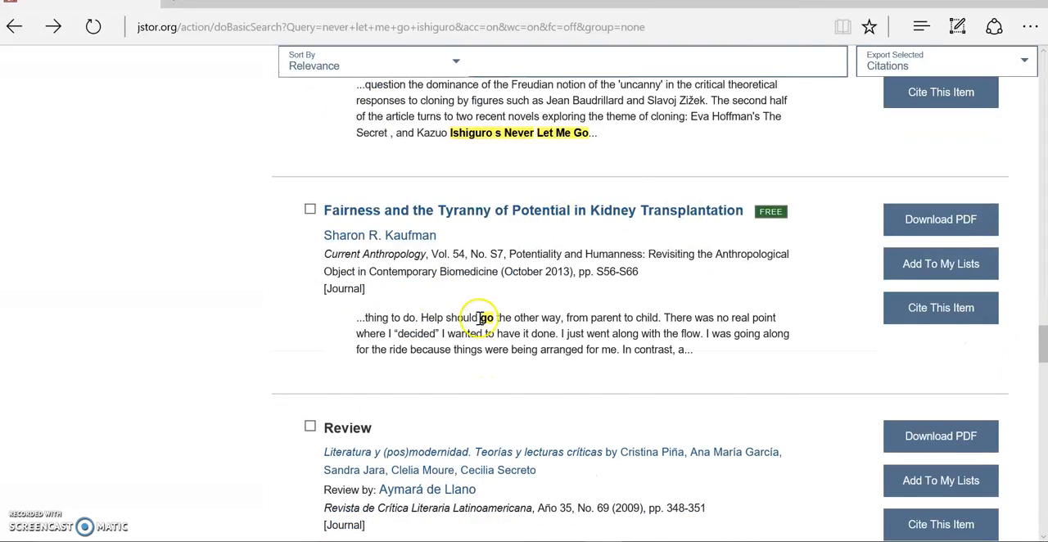
scroll(down, 3)
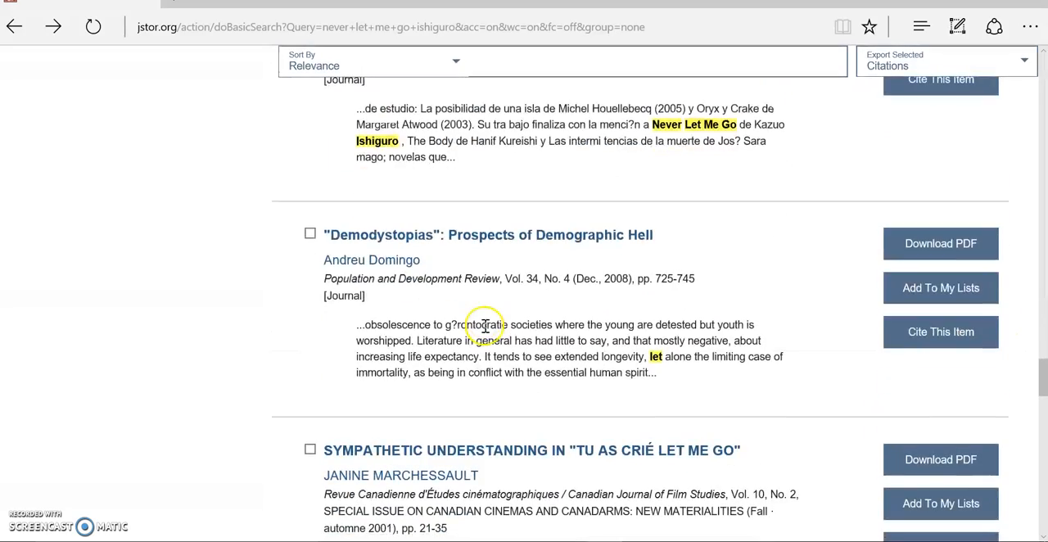
mouse_move(1039, 389)
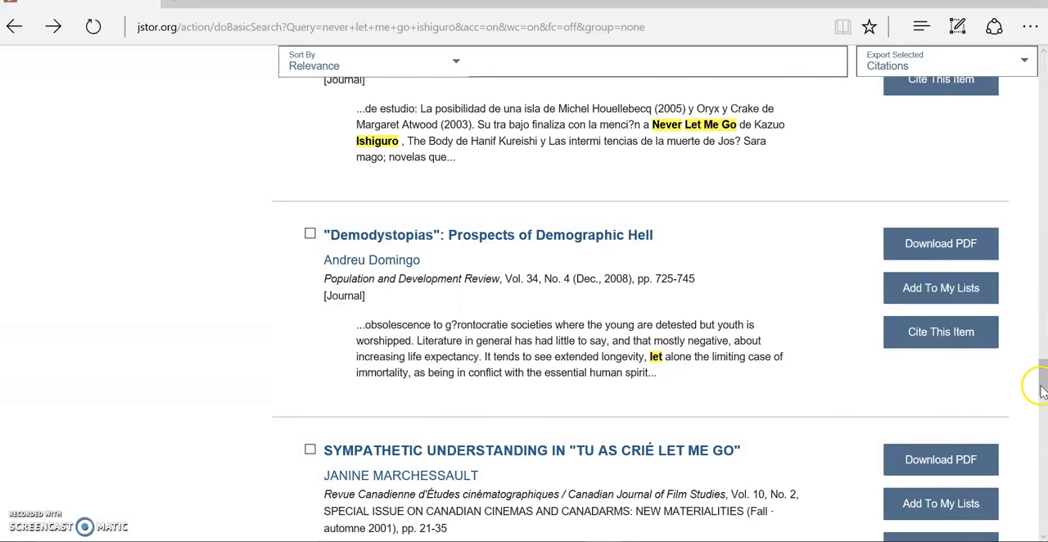
scroll(up, 3)
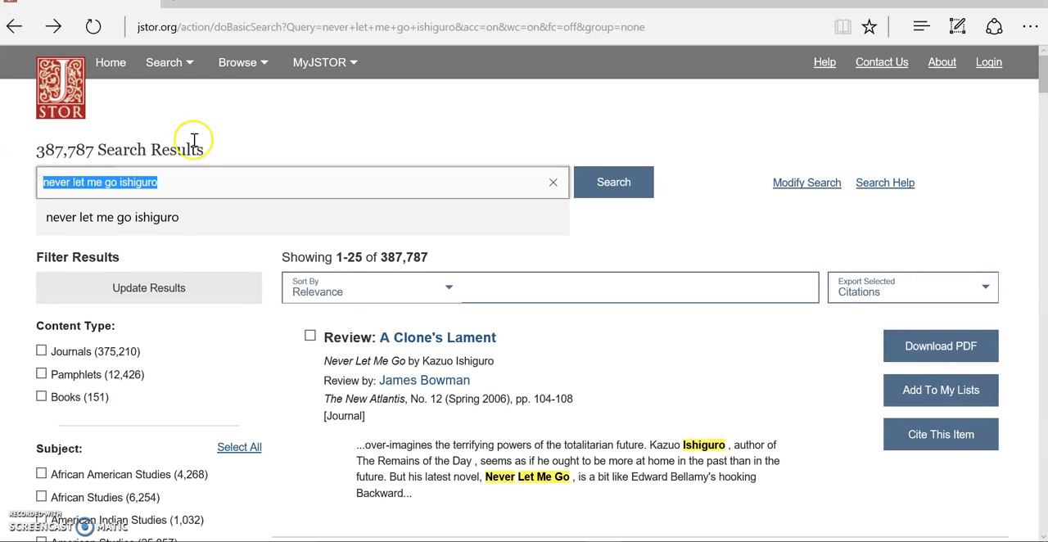
Go to Advanced Search from the Search menu in the top bar
click(164, 63)
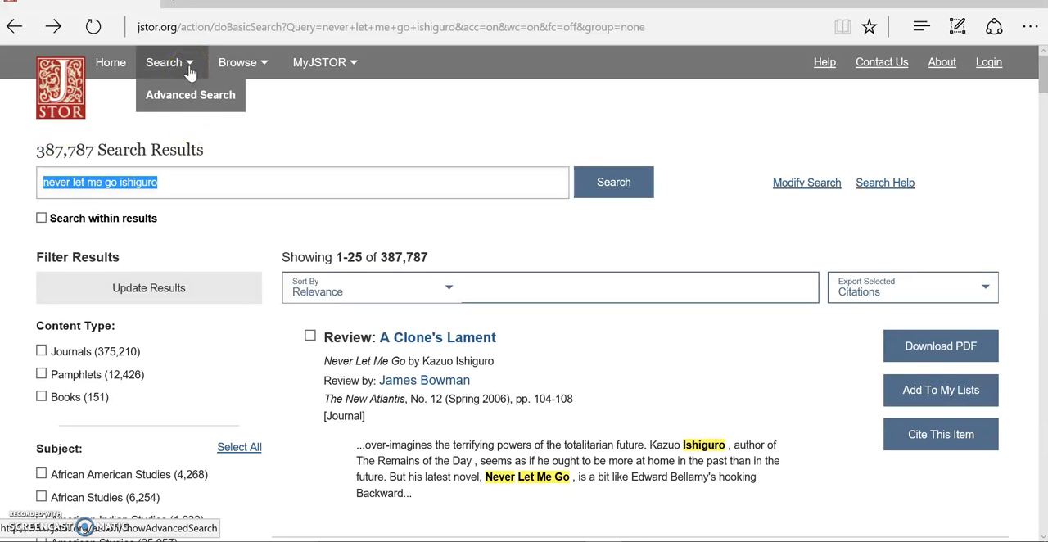
click(190, 95)
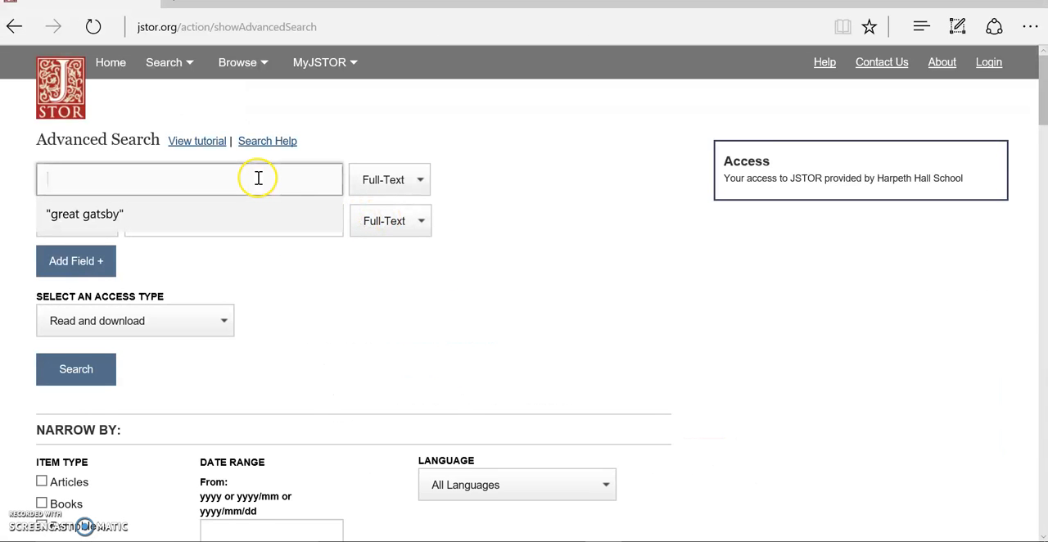
Enter "never let me go" in the first field and ishiguro in the AND field, keeping Full-Text
text("never)
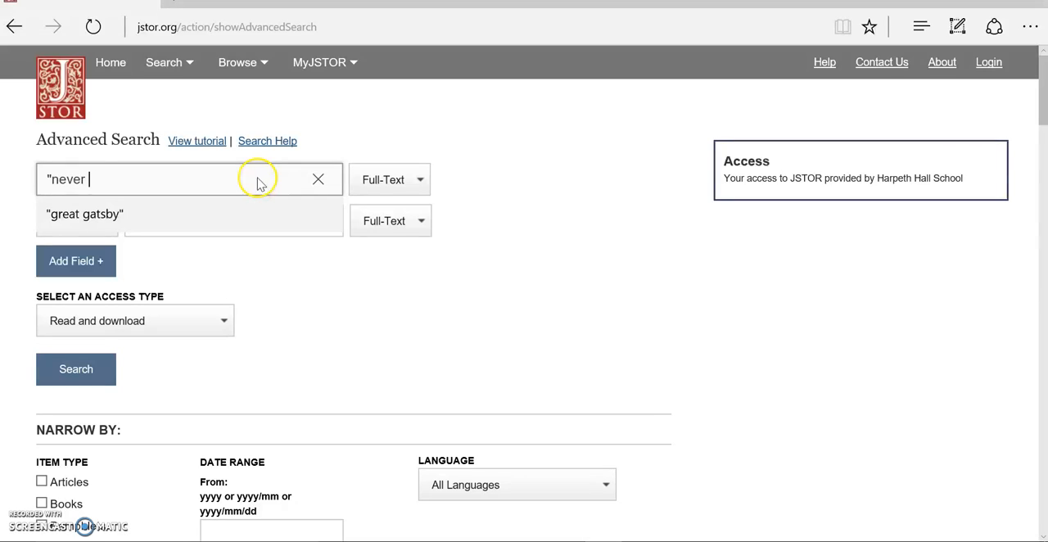
text(let me go")
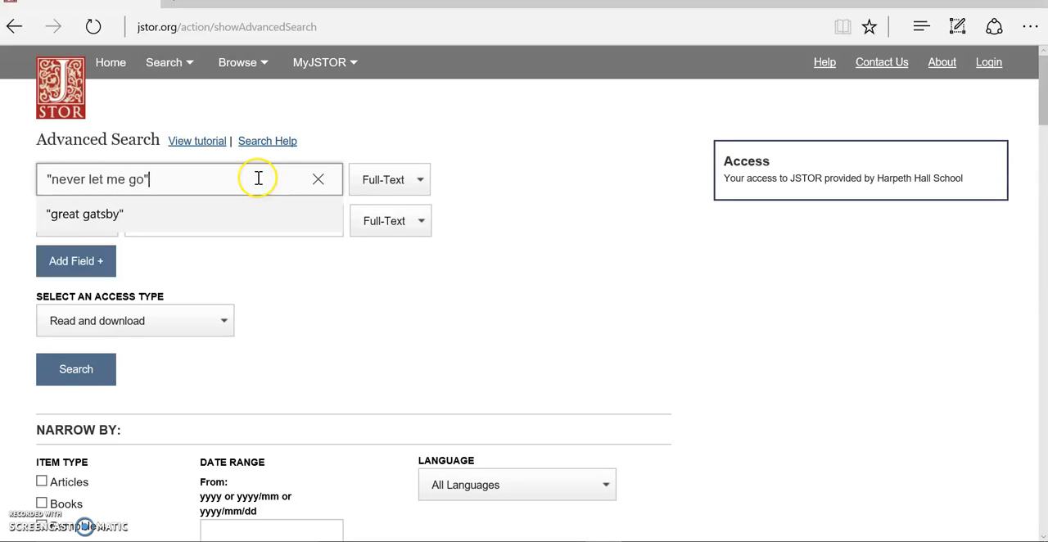
mouse_move(171, 264)
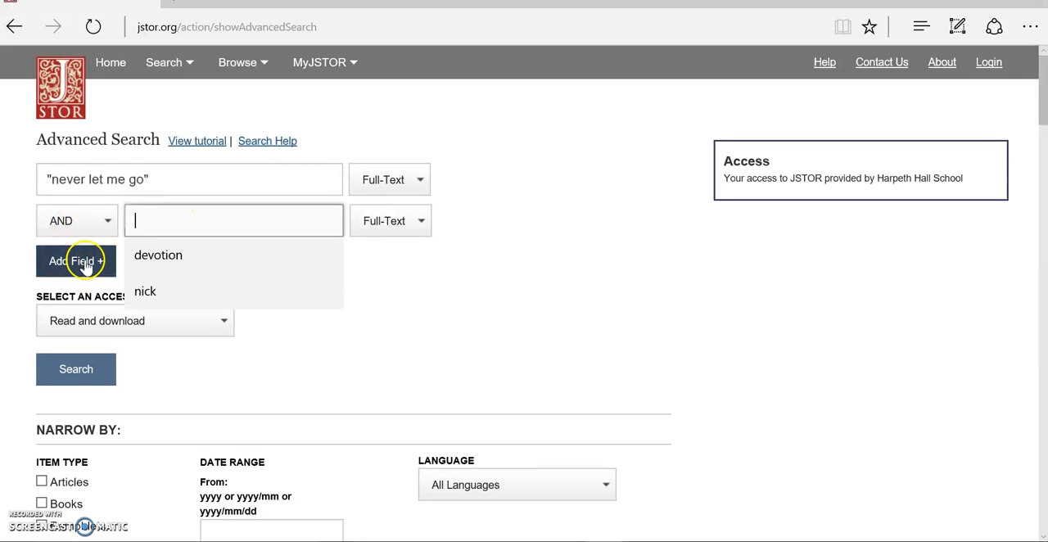
text(ishi)
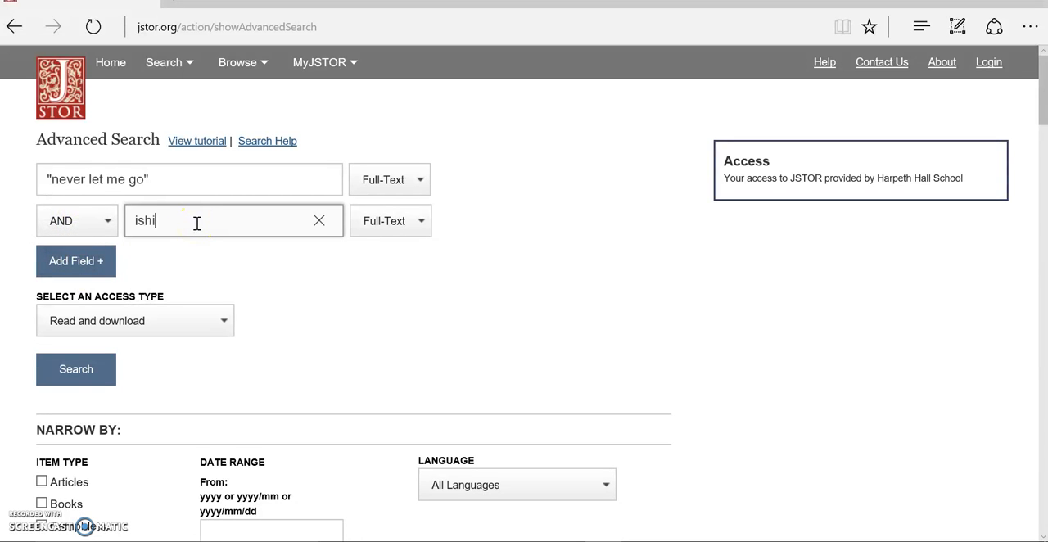
text(guro)
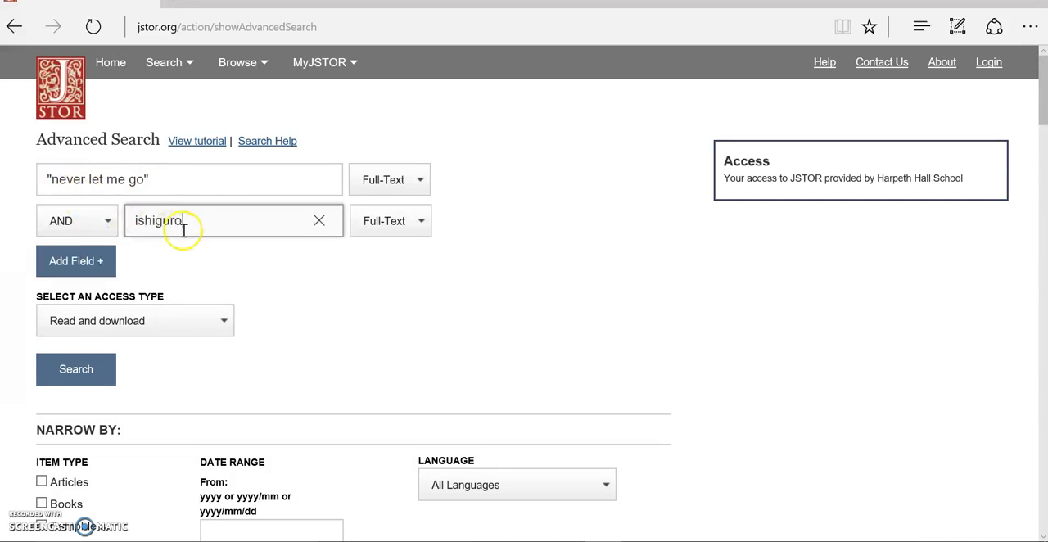
mouse_move(426, 249)
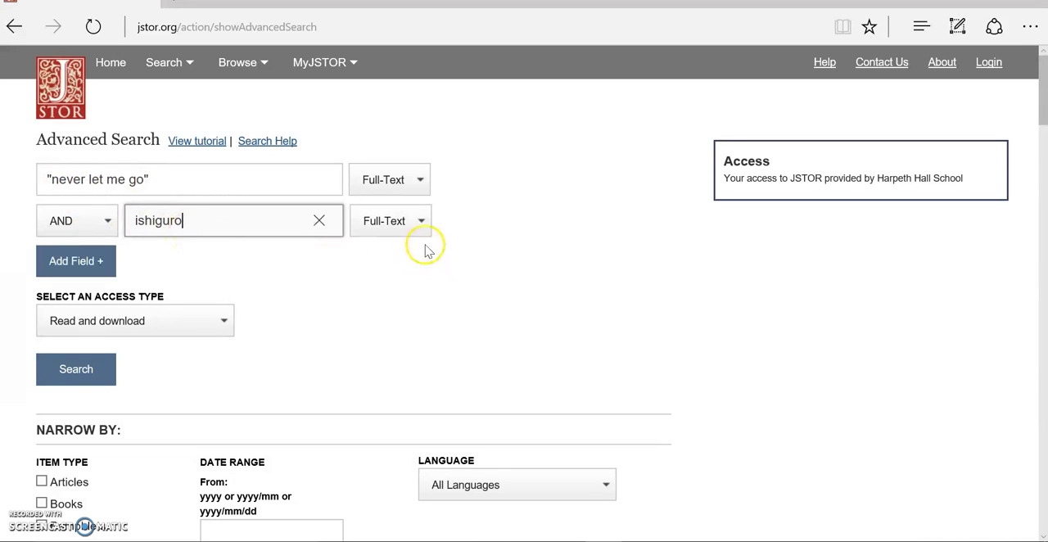
click(389, 219)
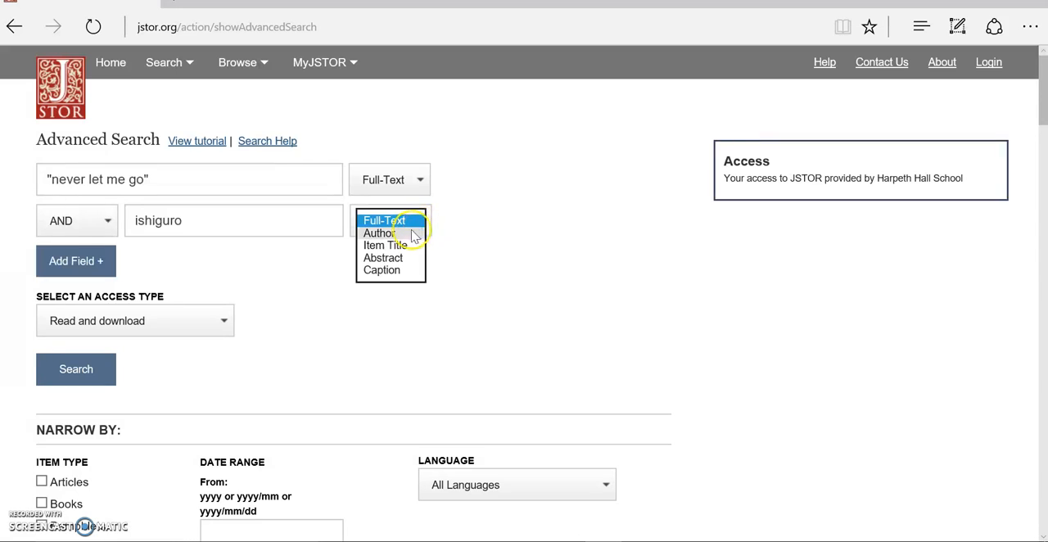
mouse_move(399, 232)
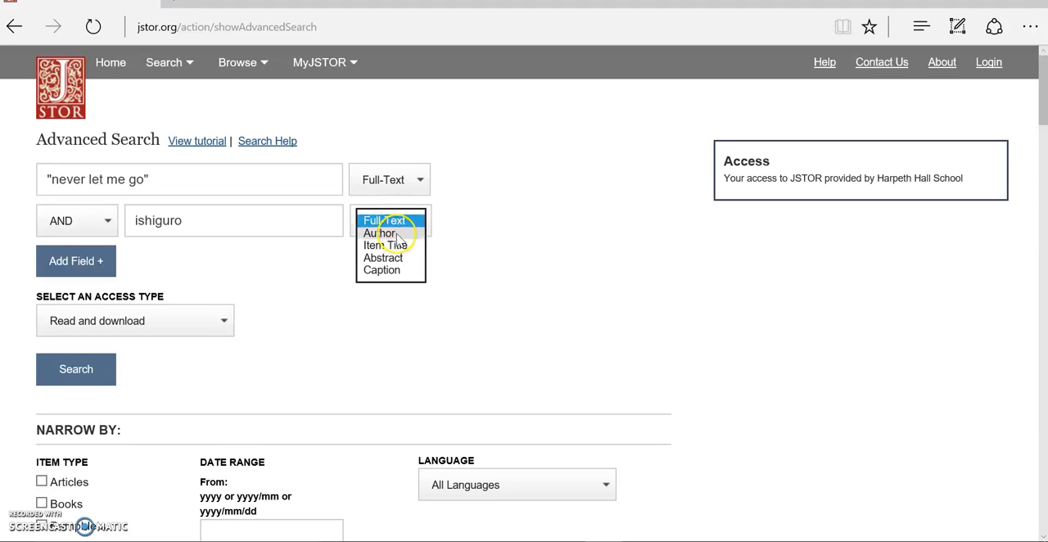
click(385, 220)
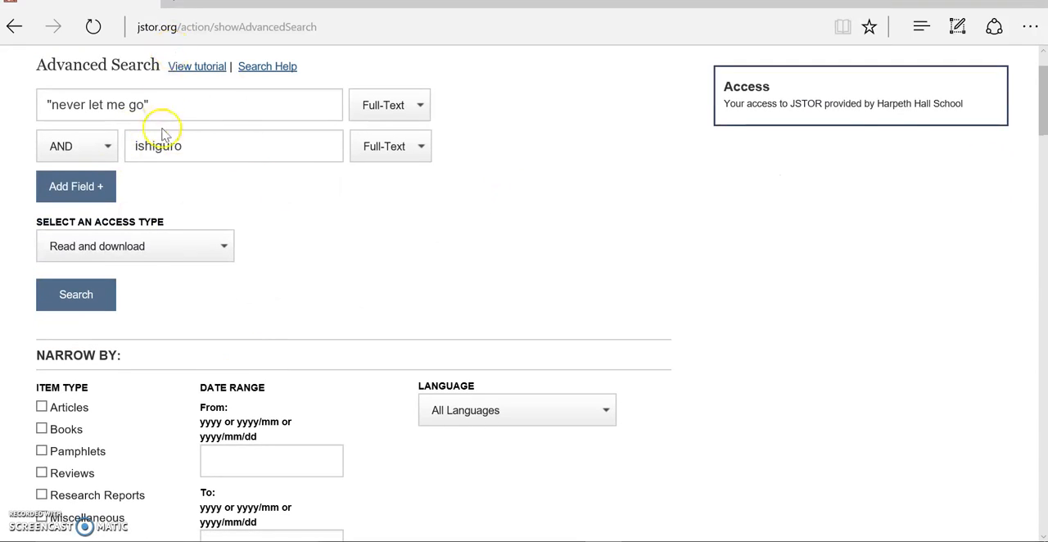
mouse_move(199, 331)
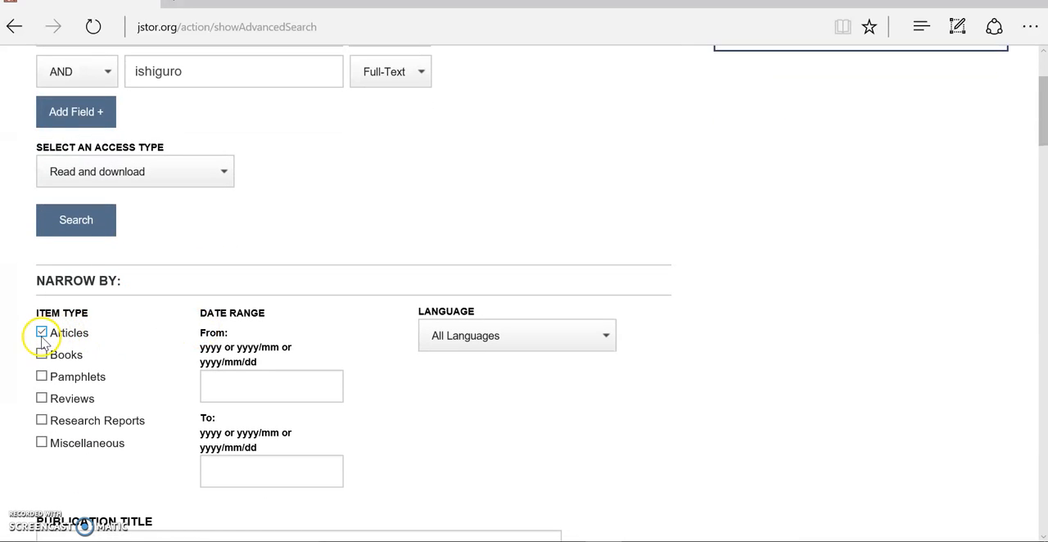
Tick the Articles and Books item-type checkboxes under Narrow By
click(41, 356)
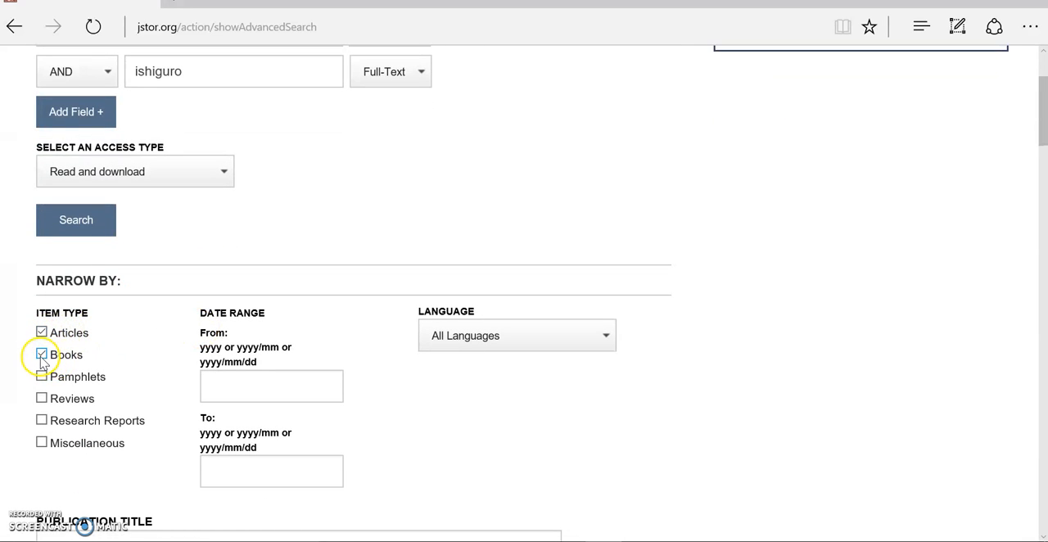
click(41, 377)
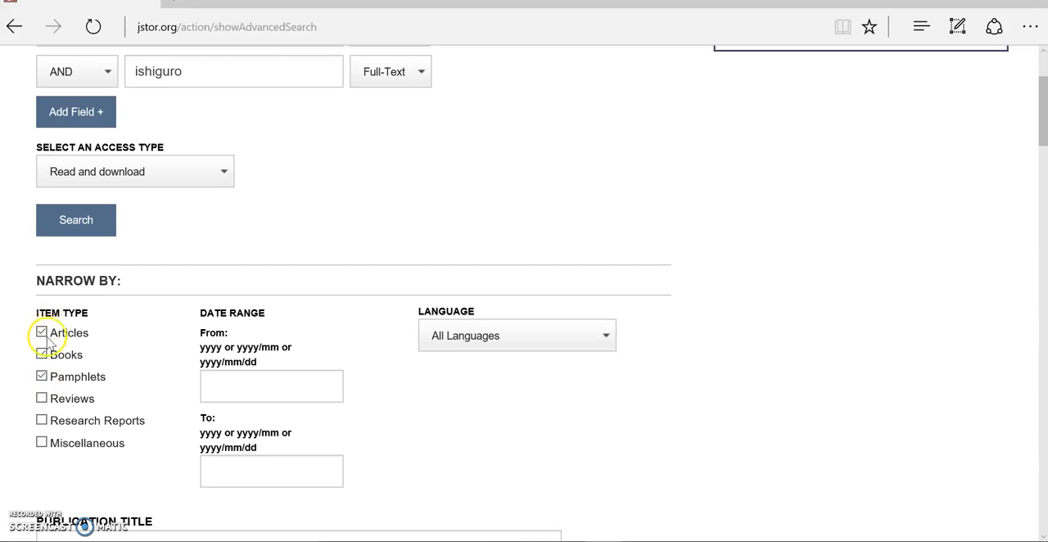
scroll(up, 3)
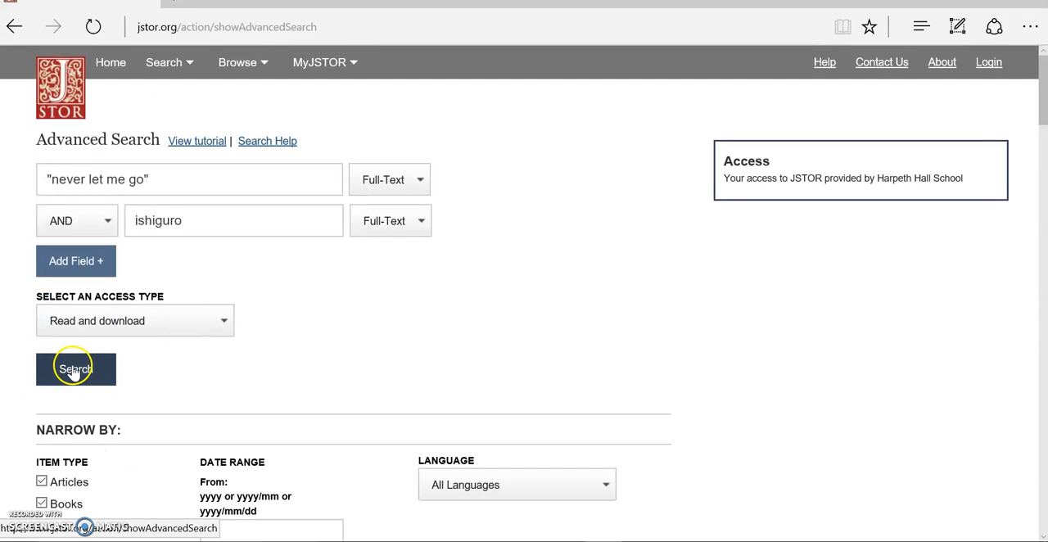
Run the advanced search and scroll its 39 results down to the Clone Stories article
click(76, 368)
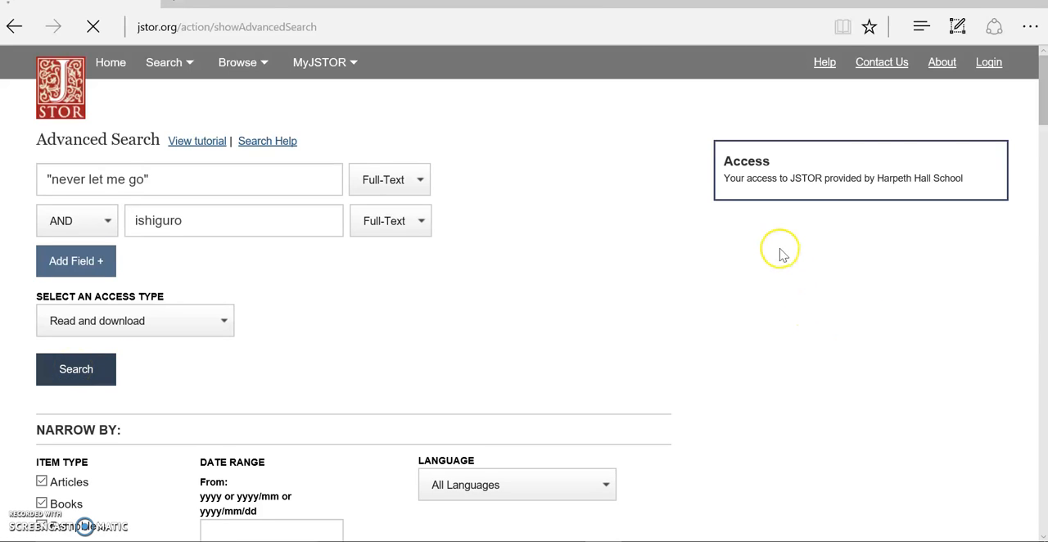
click(76, 368)
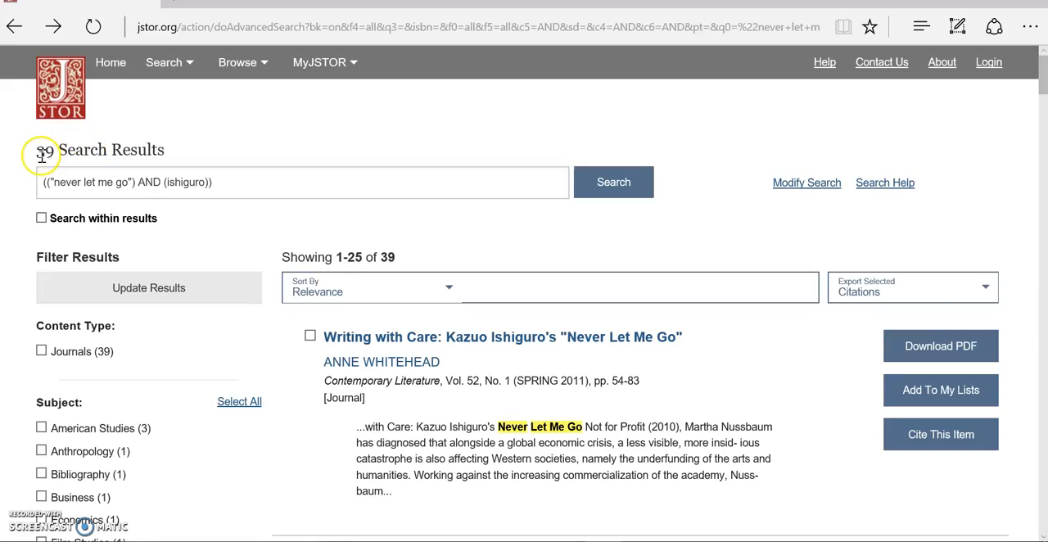
scroll(down, 3)
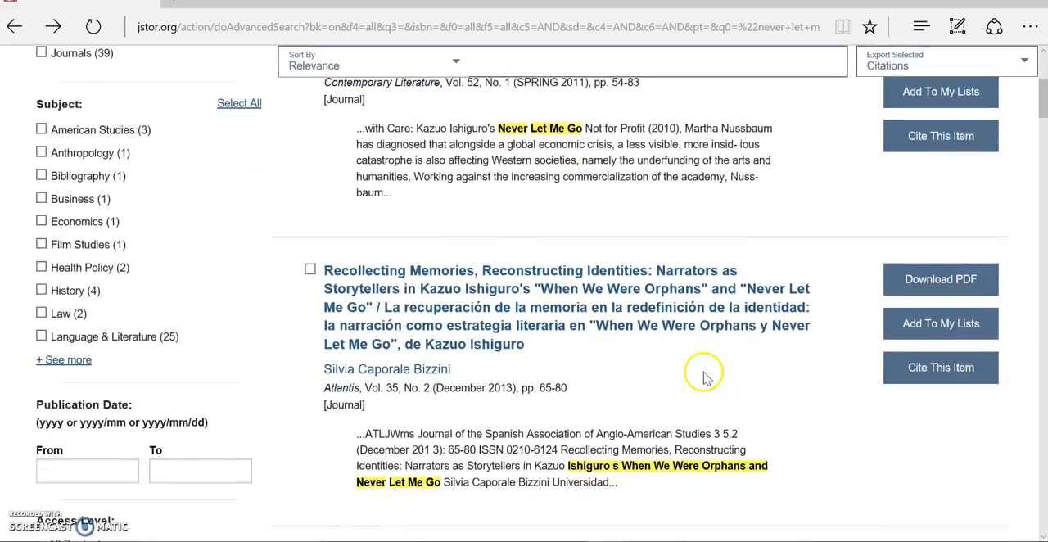
scroll(down, 3)
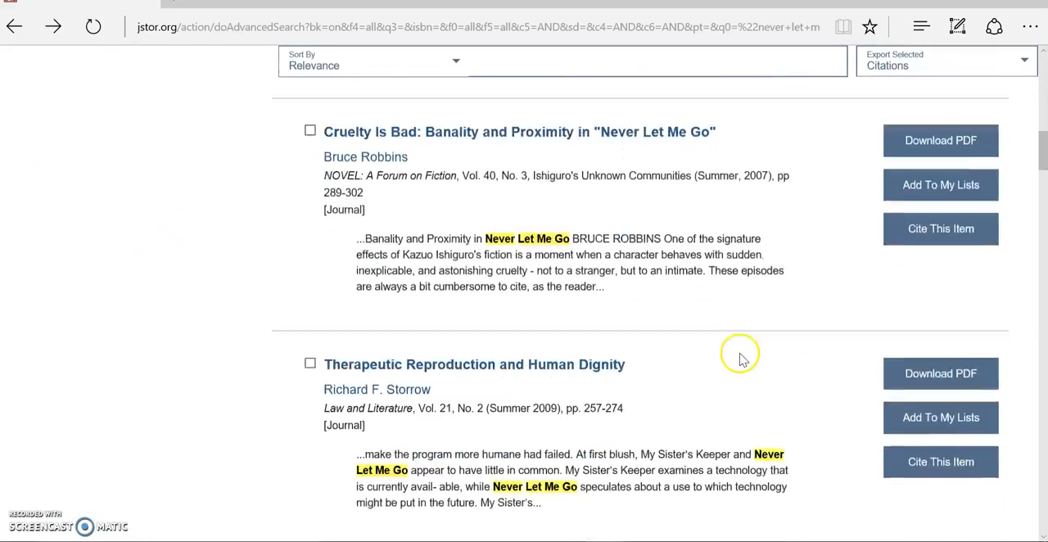
scroll(down, 3)
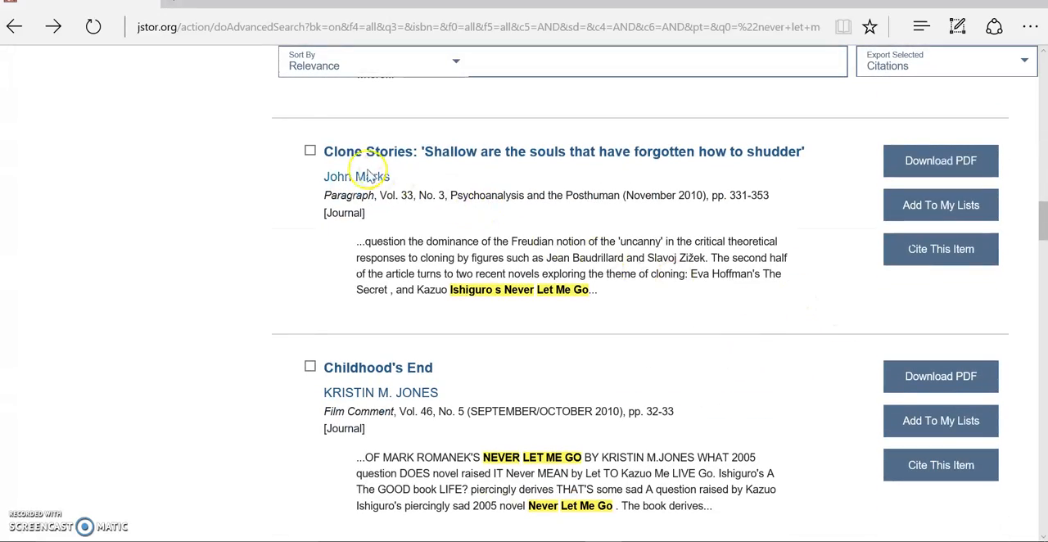
mouse_move(868, 177)
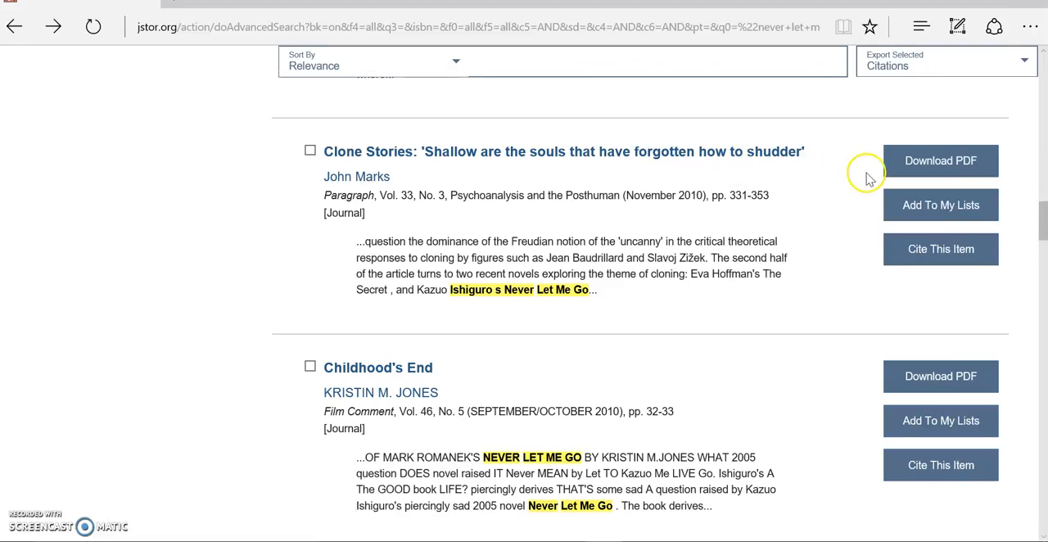
mouse_move(754, 151)
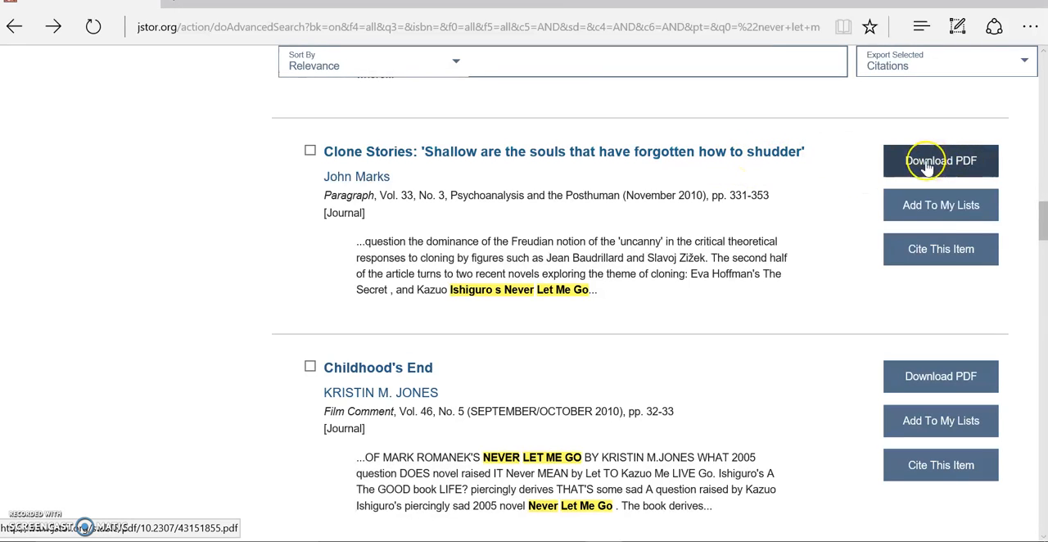
mouse_move(930, 160)
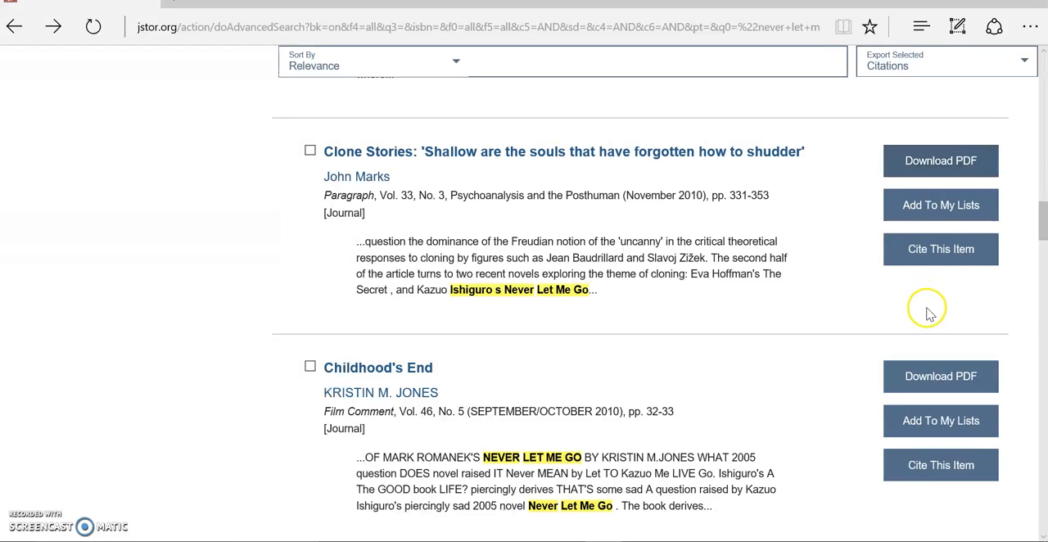
click(939, 249)
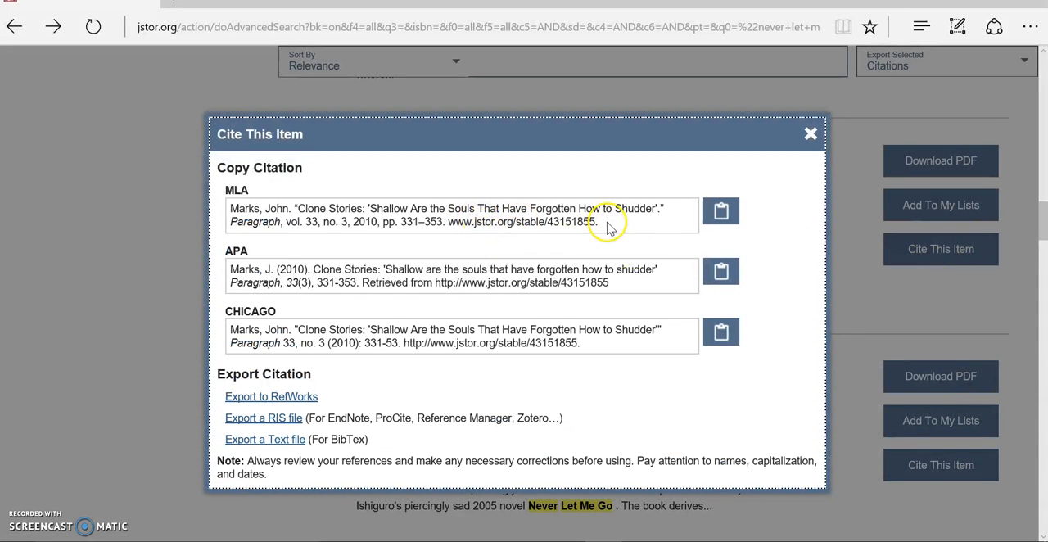
triple_click(451, 214)
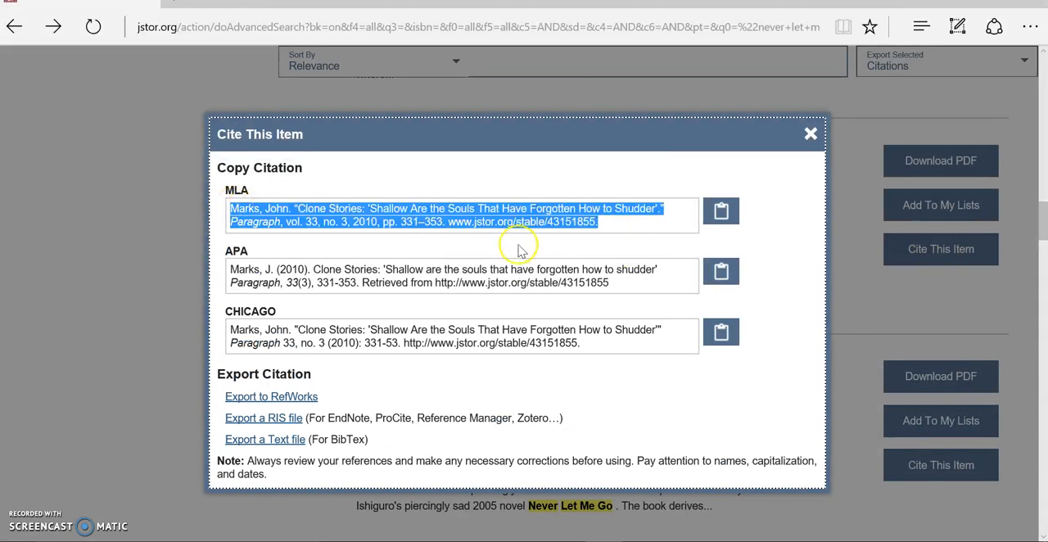
mouse_move(567, 214)
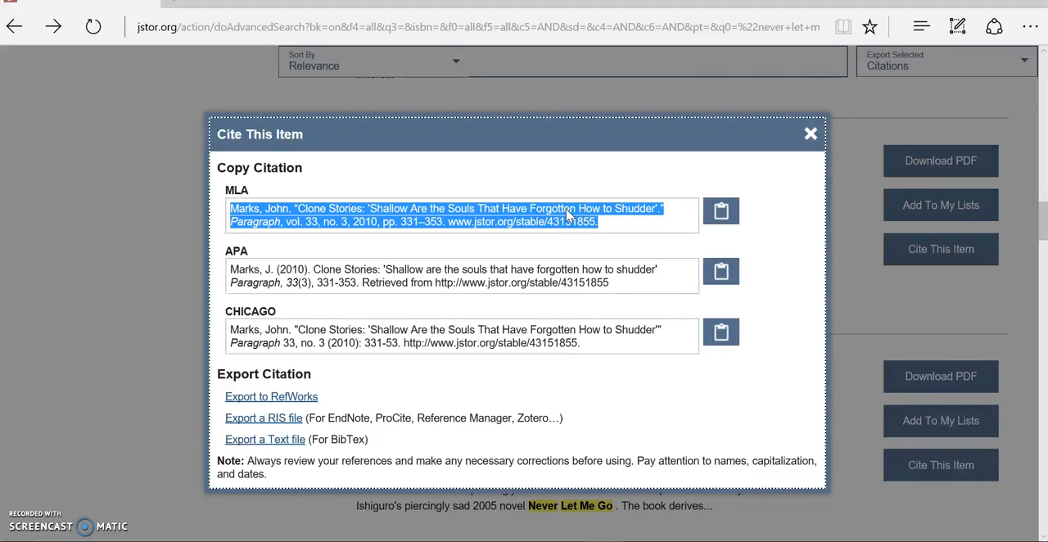
click(809, 134)
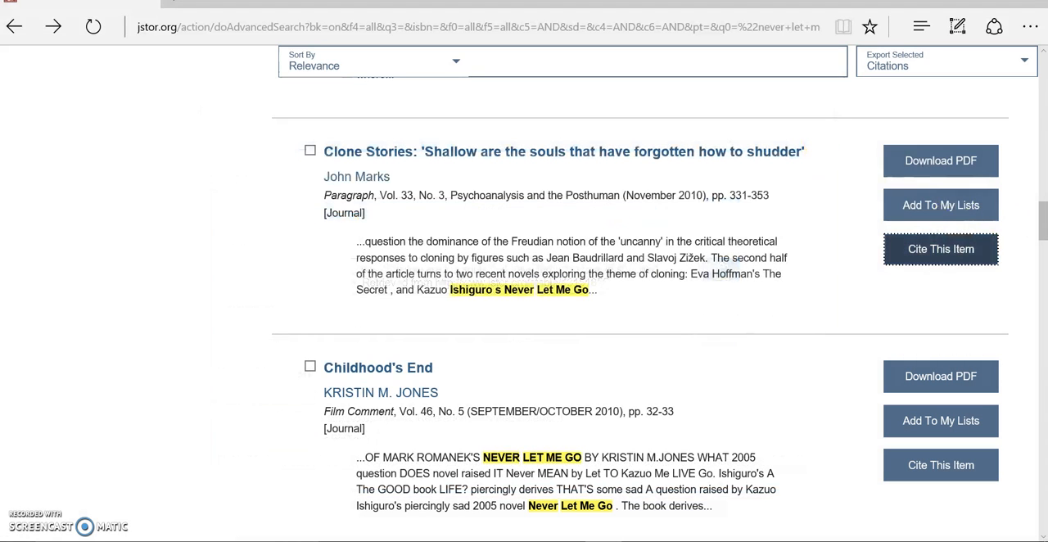